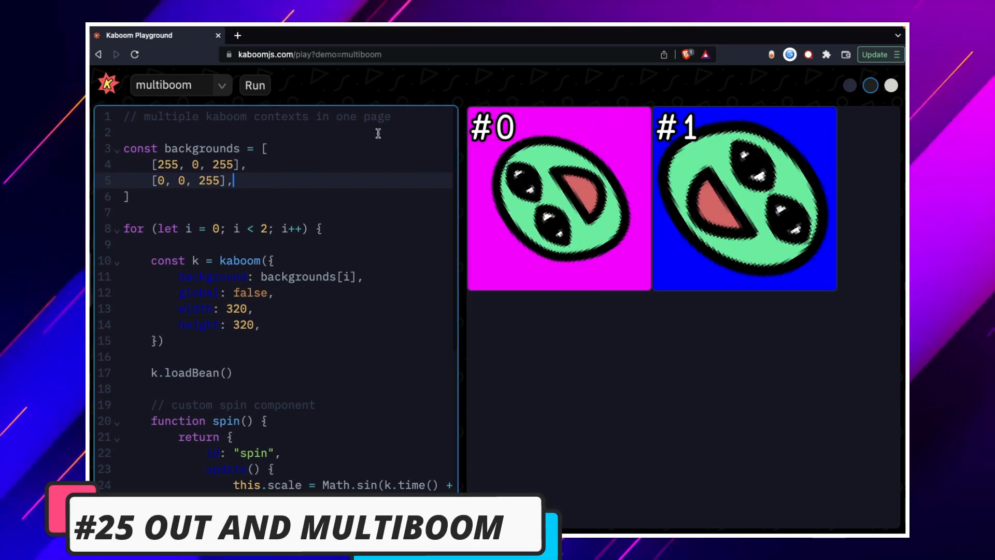
Open the demo dropdown beside the Run button to list available demos
{"action": "left_click", "coordinate": [181, 85]}
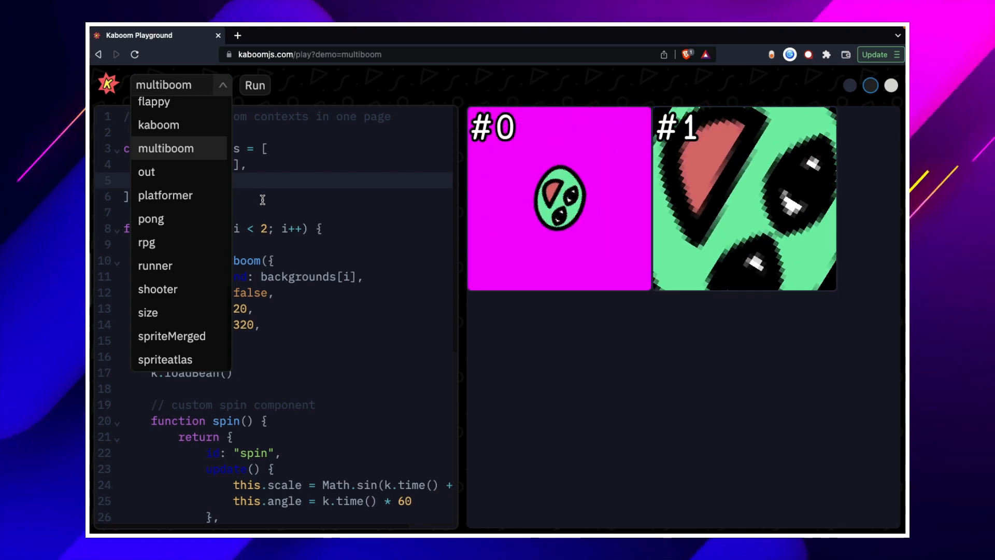
Close the demo list on multiboom and scroll through its per-canvas kaboom code
{"action": "left_click", "coordinate": [165, 149]}
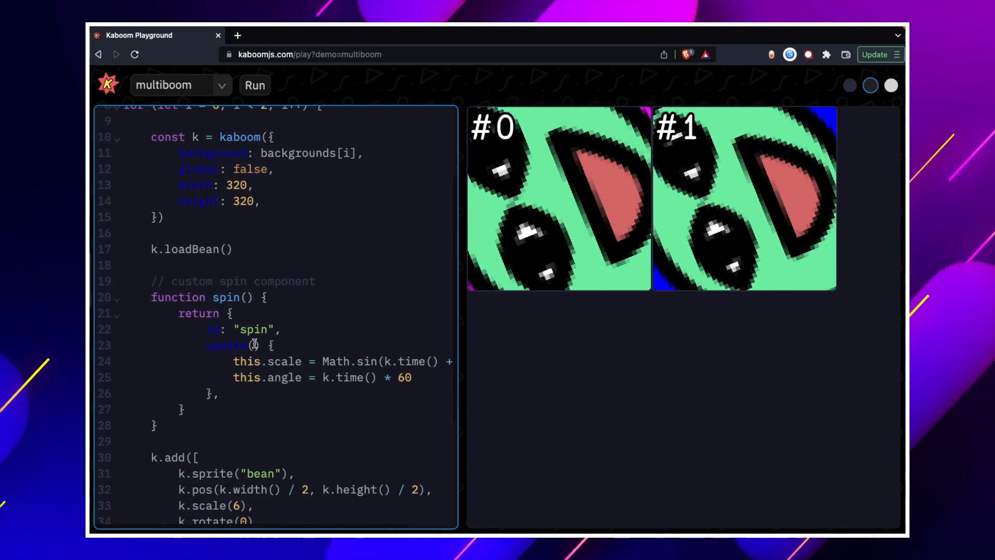
{"action": "scroll", "scroll_direction": "down", "scroll_amount": 3}
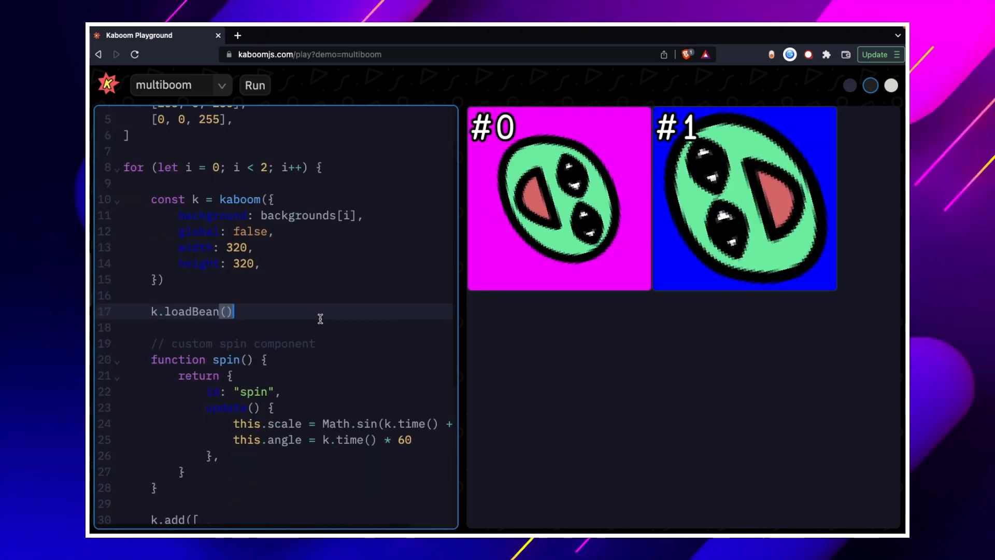
{"action": "scroll", "scroll_direction": "down", "scroll_amount": 3}
{"action": "type", "text": "k.text(`#${i}`),"}
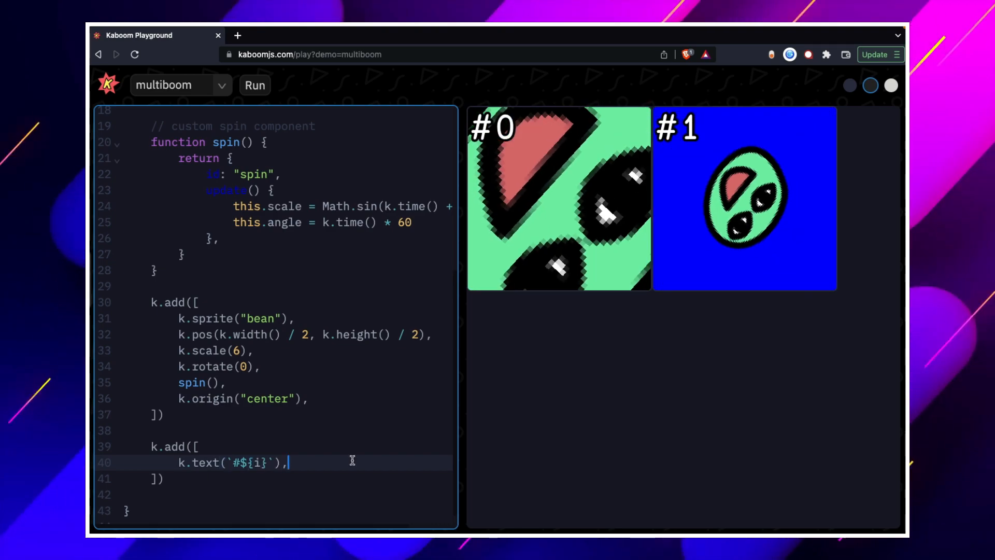
Load the 'out' demo with its handleout component code and empty canvas
{"action": "type", "text": "`"}
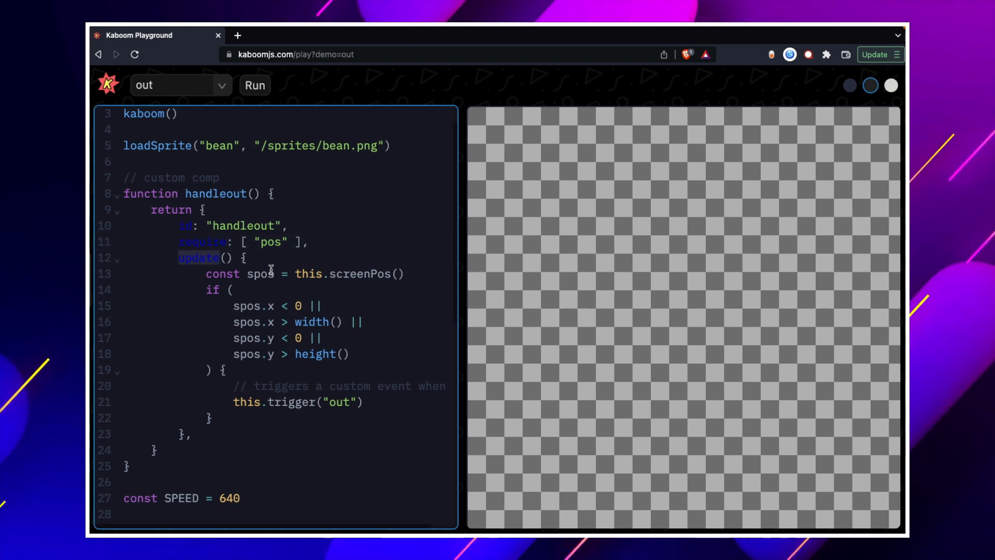
{"action": "left_click", "coordinate": [324, 274]}
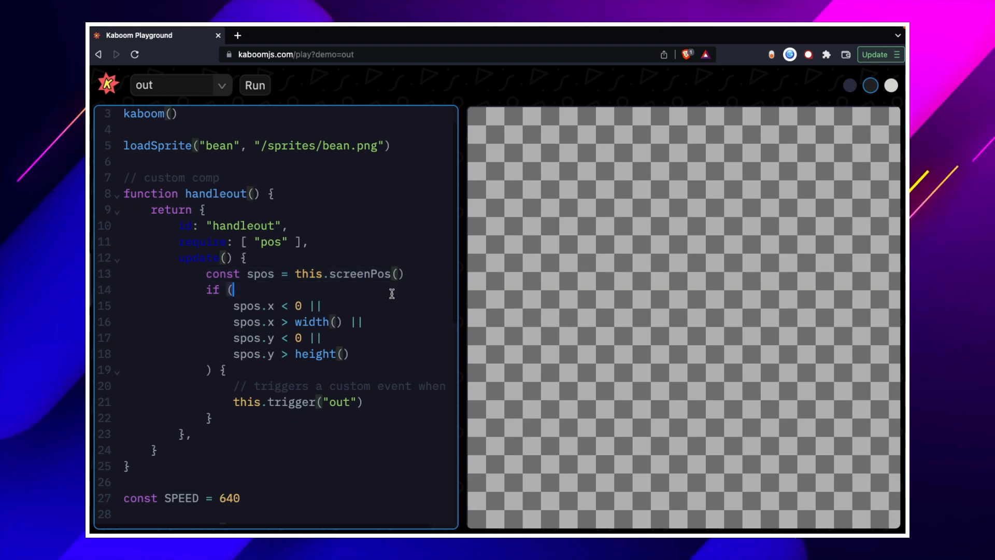
{"action": "scroll", "scroll_direction": "down", "scroll_amount": 3}
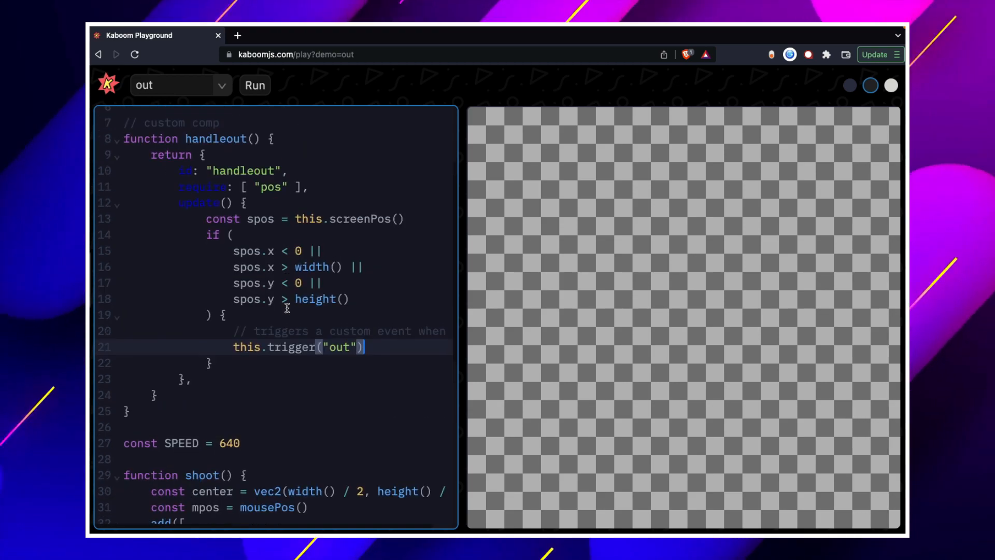
{"action": "scroll", "scroll_direction": "down", "scroll_amount": 3}
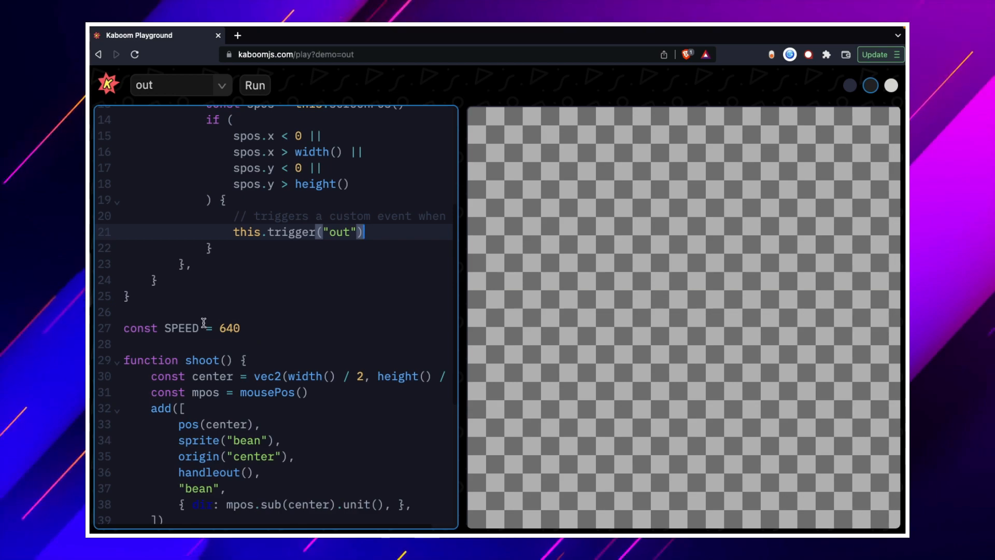
Scroll down the out demo code to the shoot function
{"action": "scroll", "scroll_direction": "down", "scroll_amount": 3}
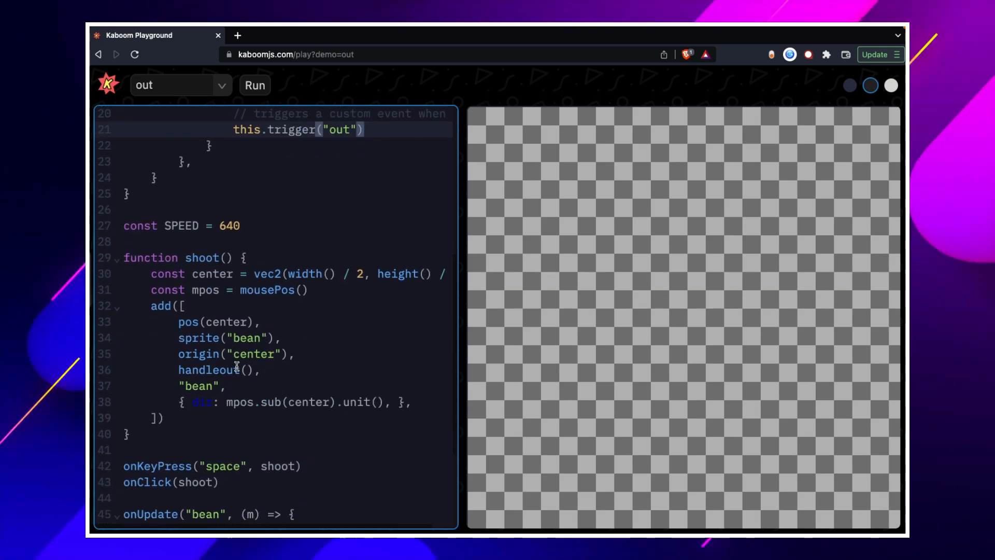
{"action": "mouse_move", "coordinate": [619, 320]}
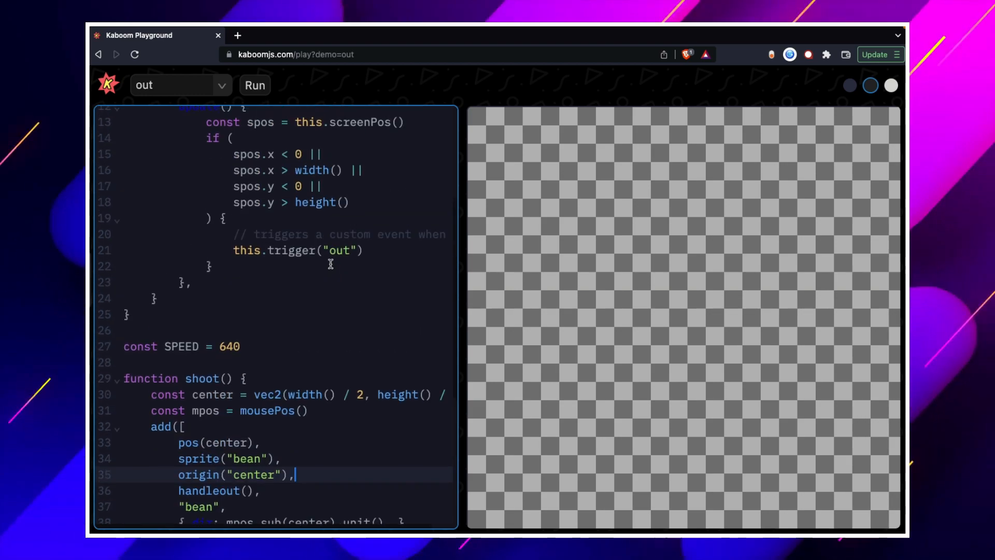
{"action": "scroll", "scroll_direction": "down", "scroll_amount": 3}
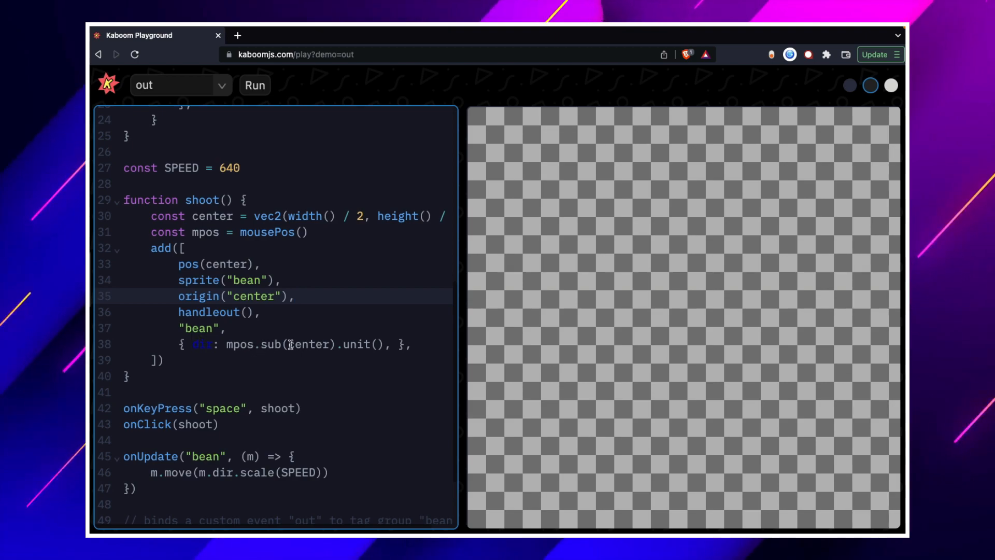
{"action": "scroll", "scroll_direction": "down", "scroll_amount": 3}
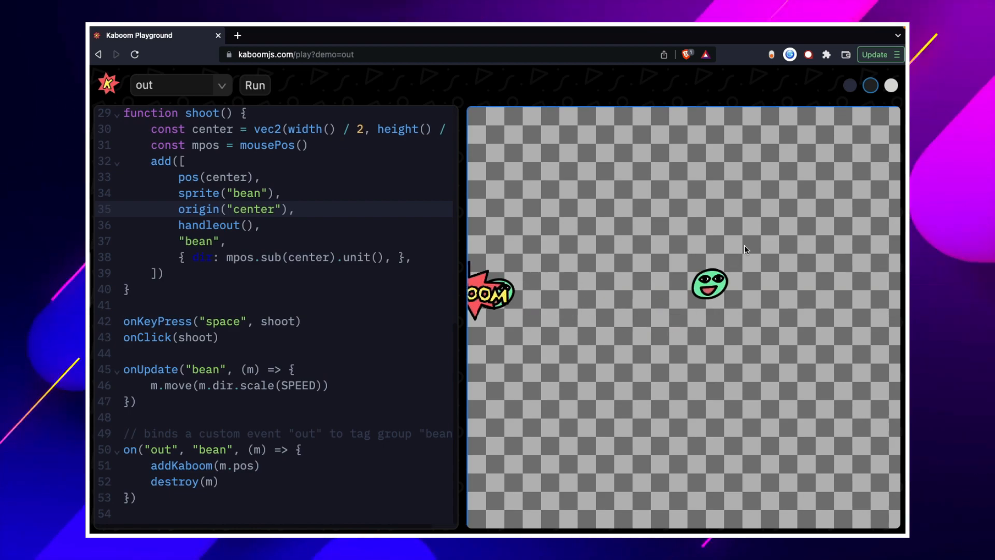
Fire two beans off the canvas edge so they explode, then scroll the script
{"action": "left_click", "coordinate": [746, 248]}
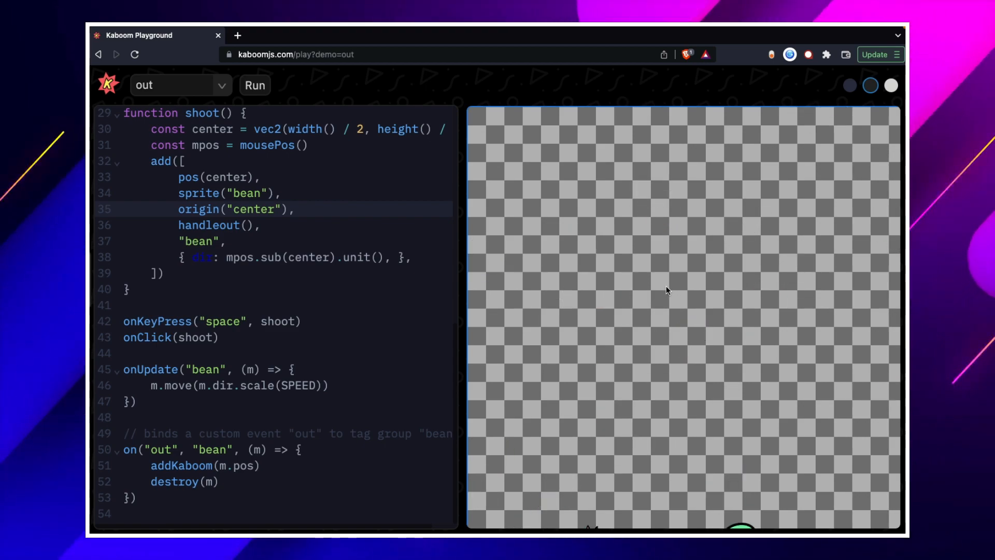
{"action": "left_click", "coordinate": [665, 290]}
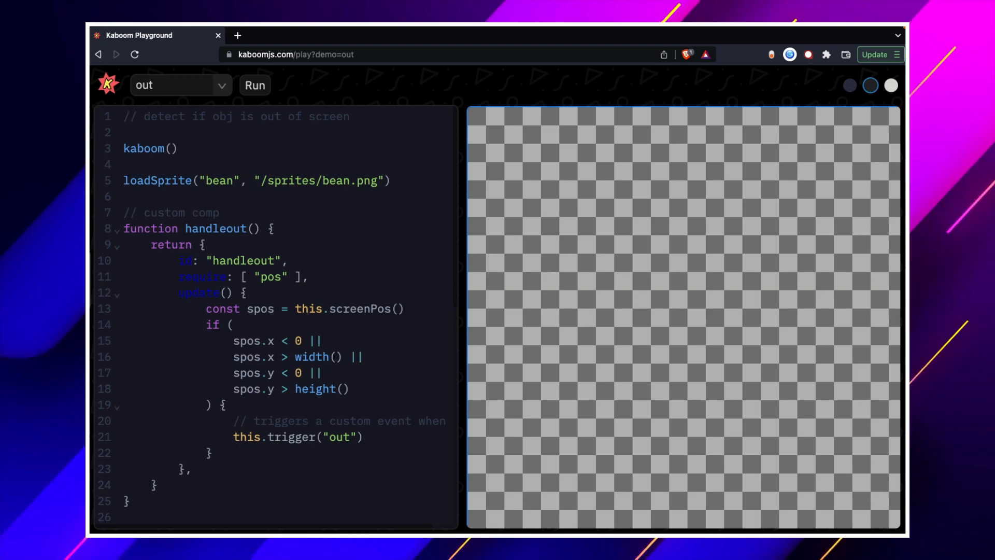
{"action": "scroll", "scroll_direction": "down", "scroll_amount": 3}
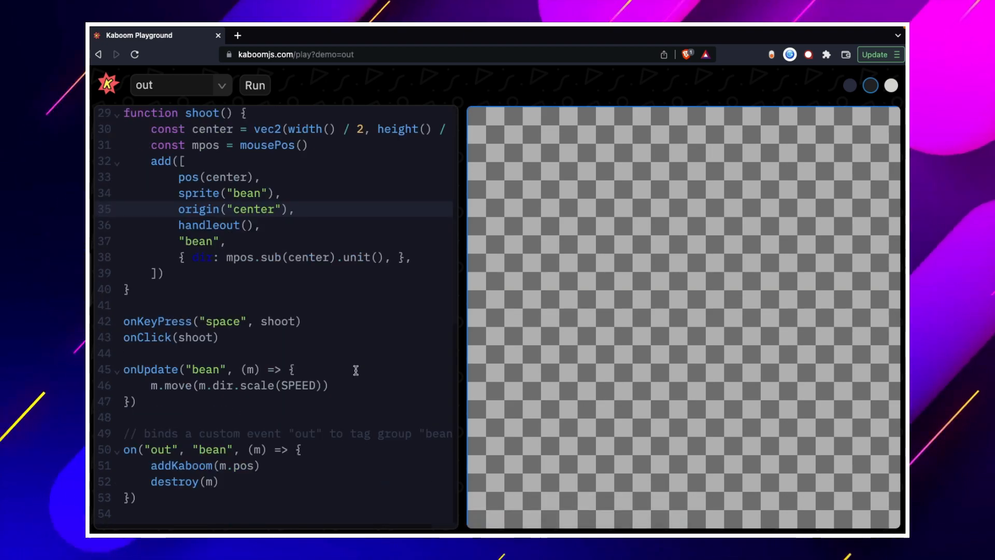